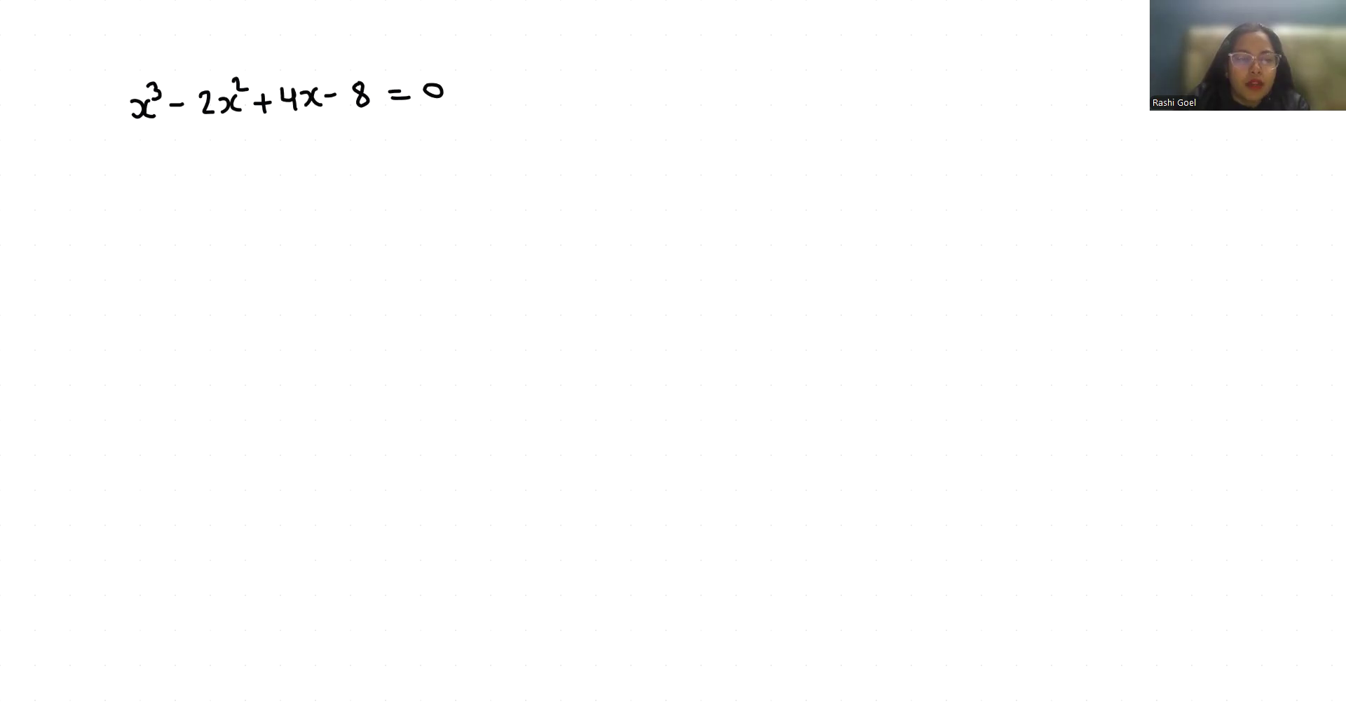
Underline the first two terms x³−2x² of the equation.
left_click_drag(129, 135, 242, 134)
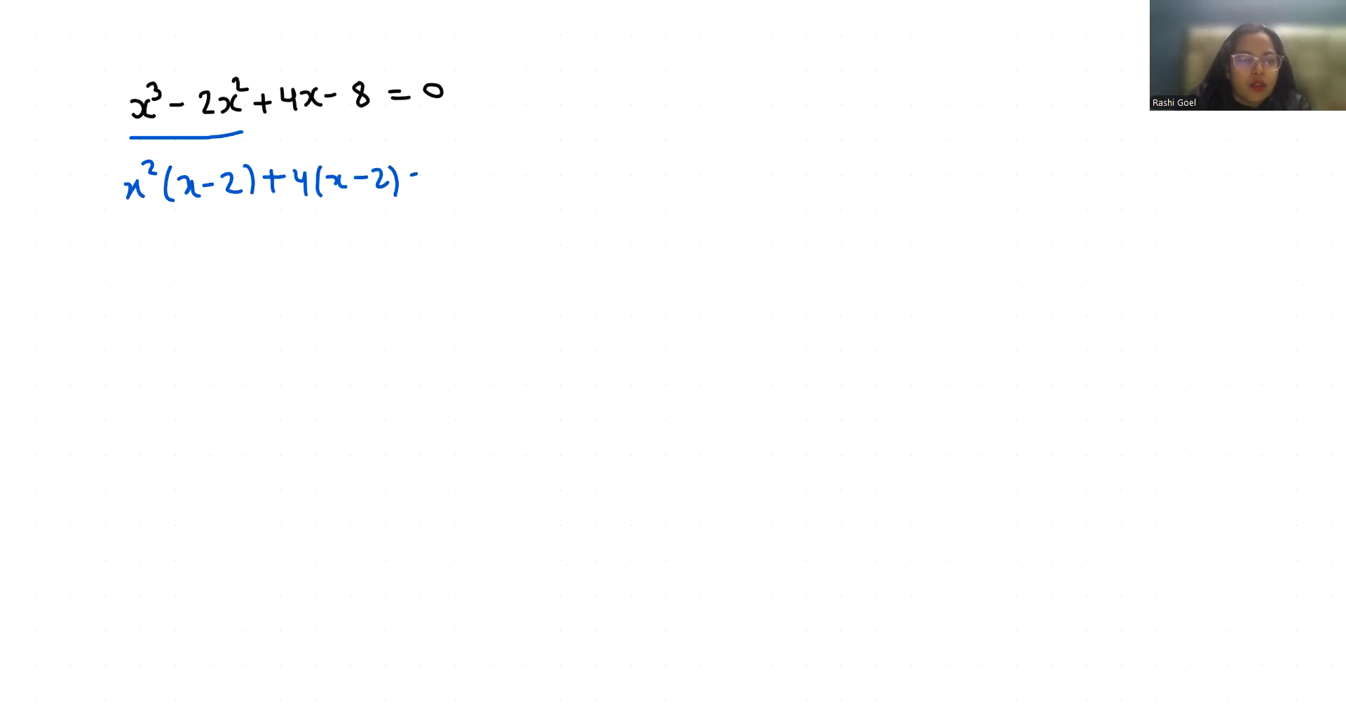
Write the factored form (x−2)(x²+4) below the grouped line.
type("(x-2)(x²+4) =")
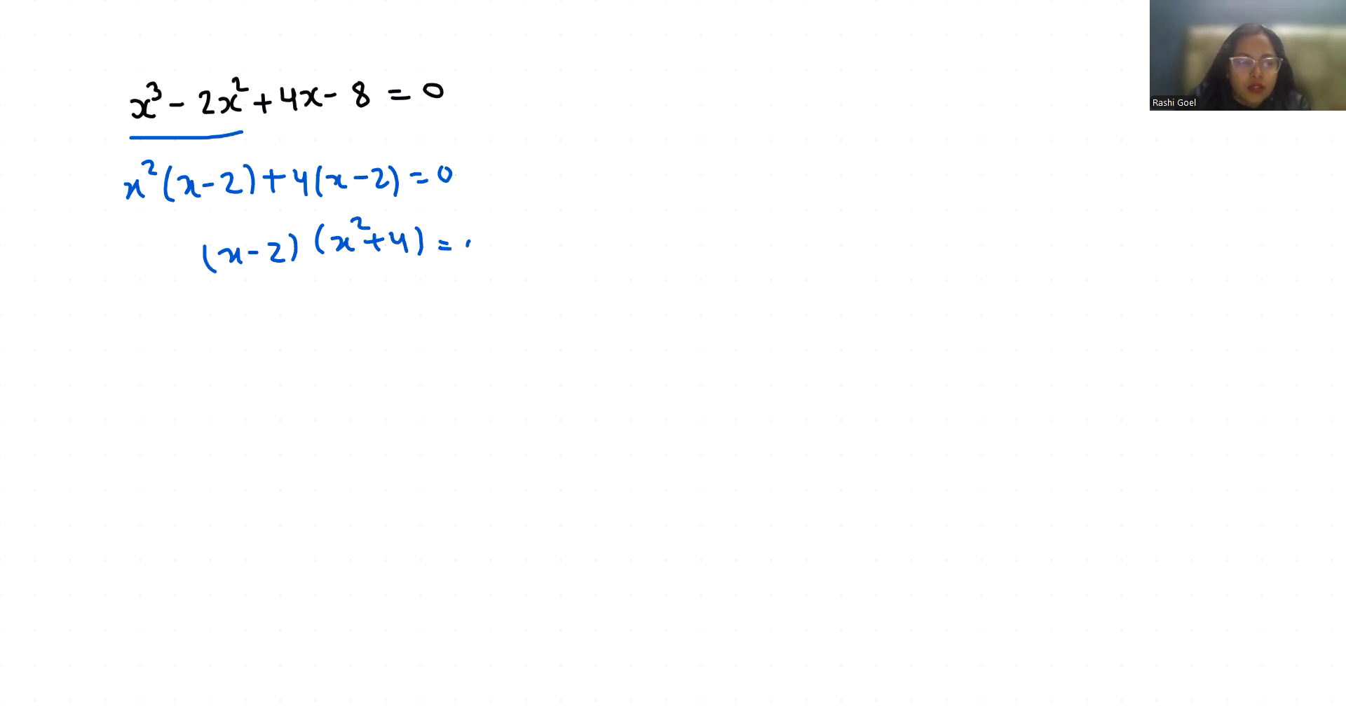
Complete the factored line with = 0.
type("0")
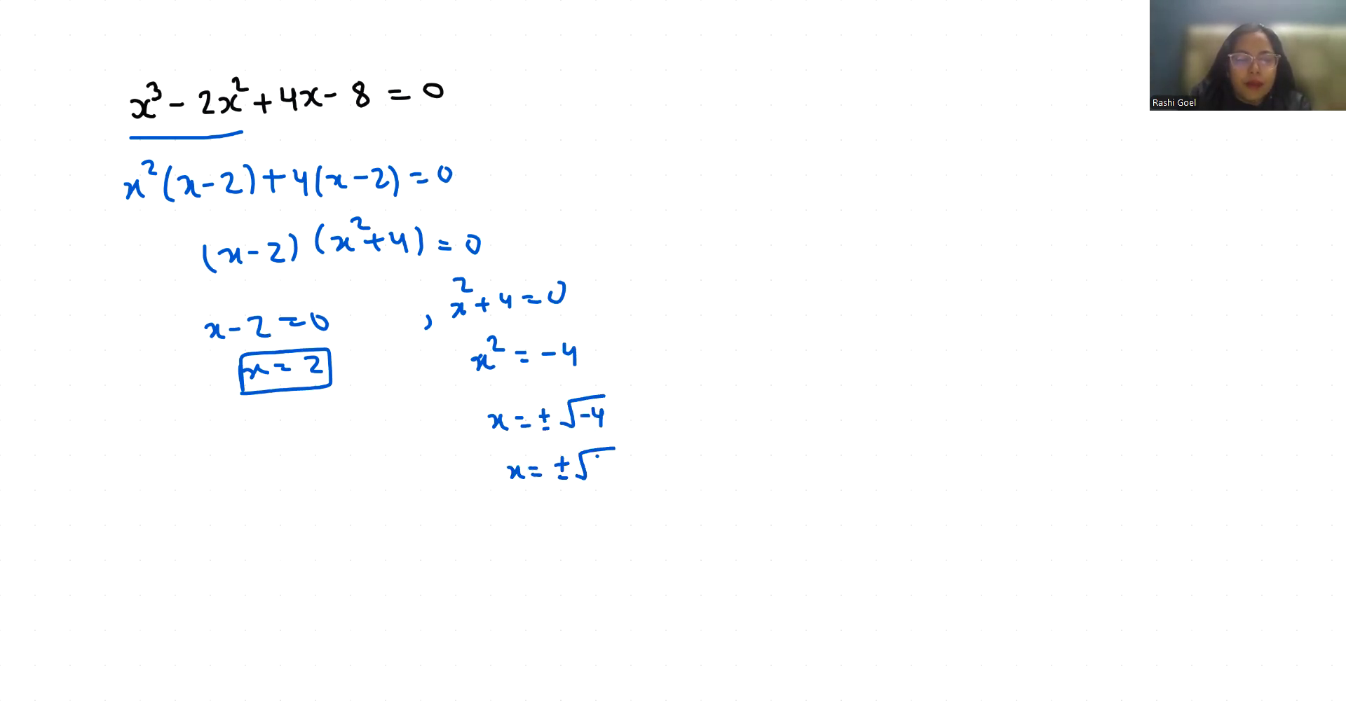
Write x=±√4 i and draw a box around x=±√−4.
type("4i")
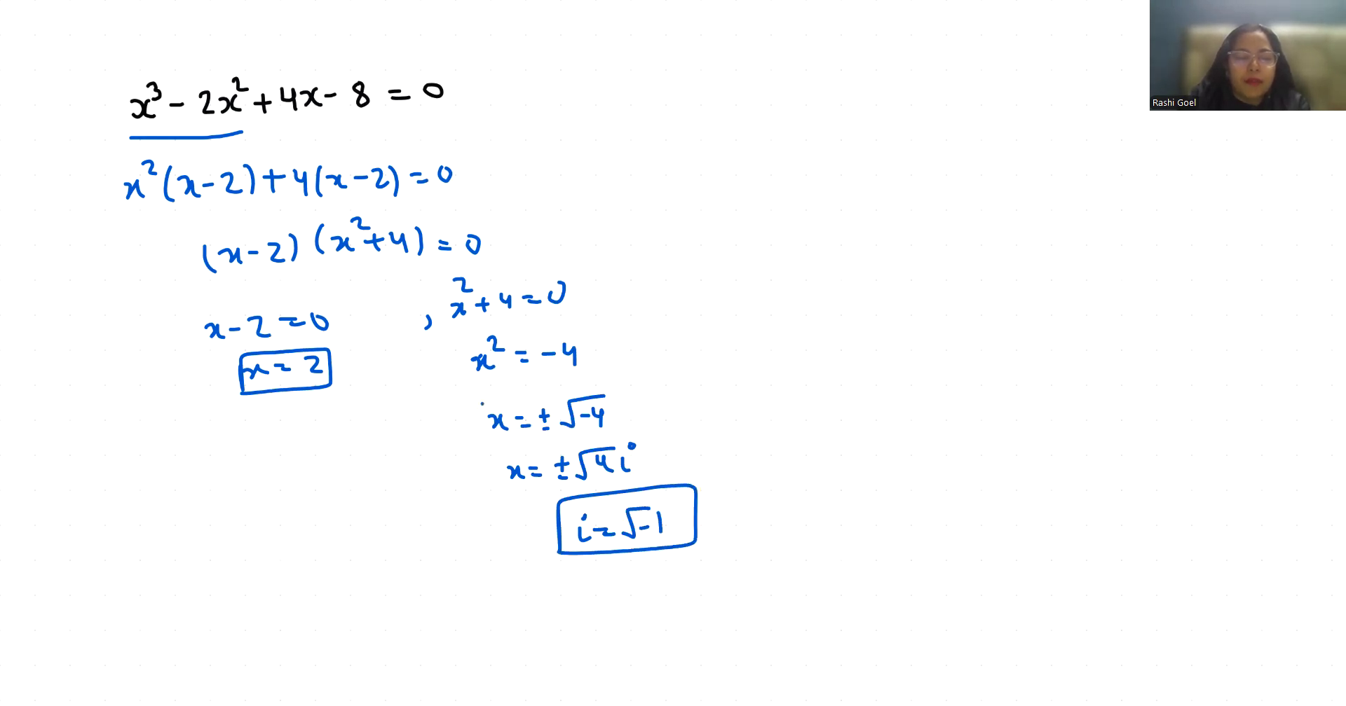
left_click_drag(481, 395, 639, 438)
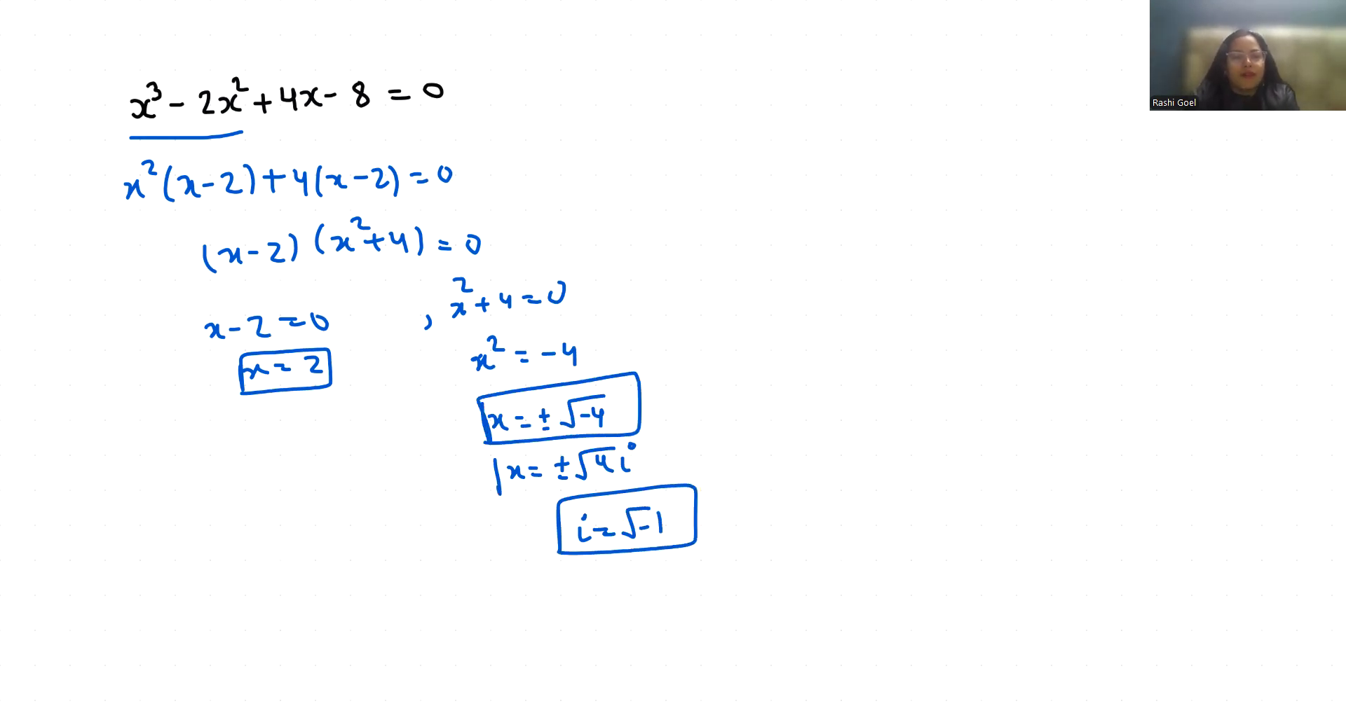